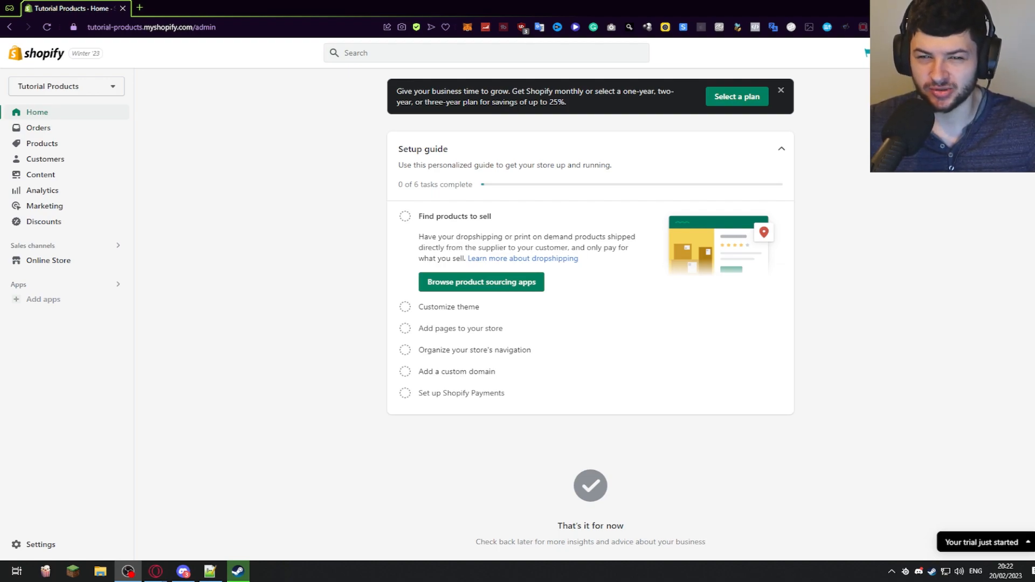
{"action": "mouse_move", "coordinate": [118, 260]}
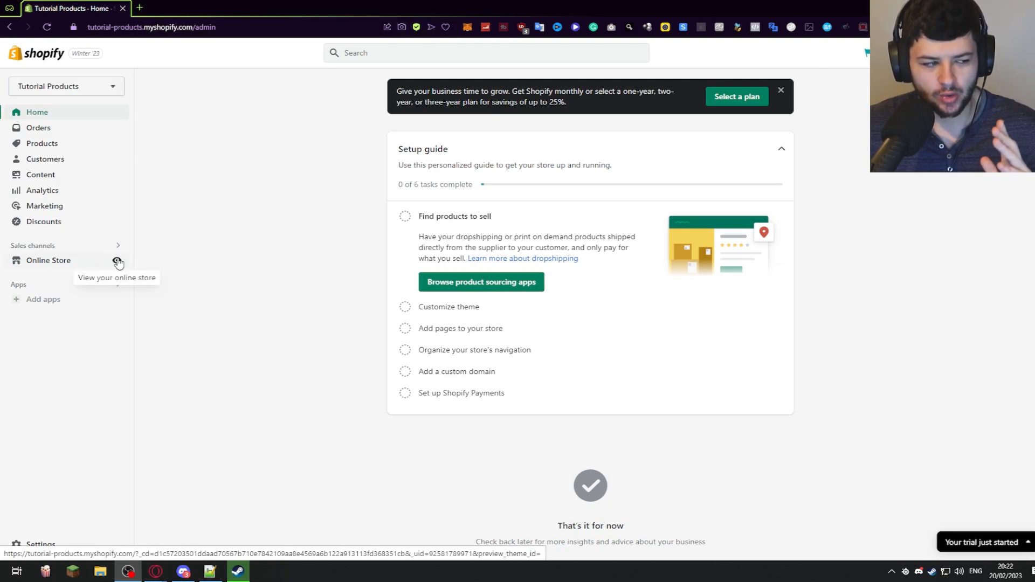
{"action": "mouse_move", "coordinate": [61, 268]}
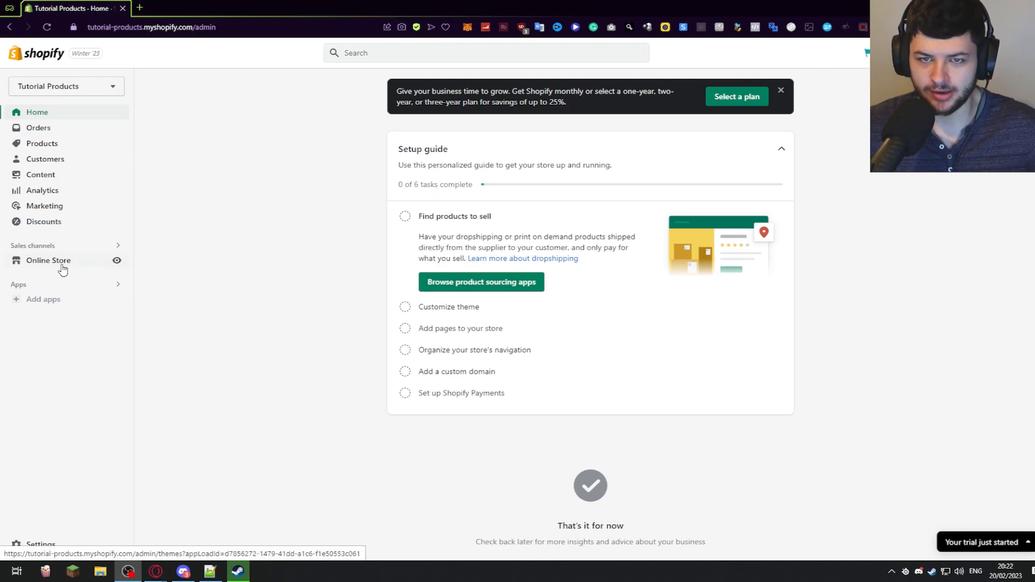
{"action": "mouse_move", "coordinate": [117, 260]}
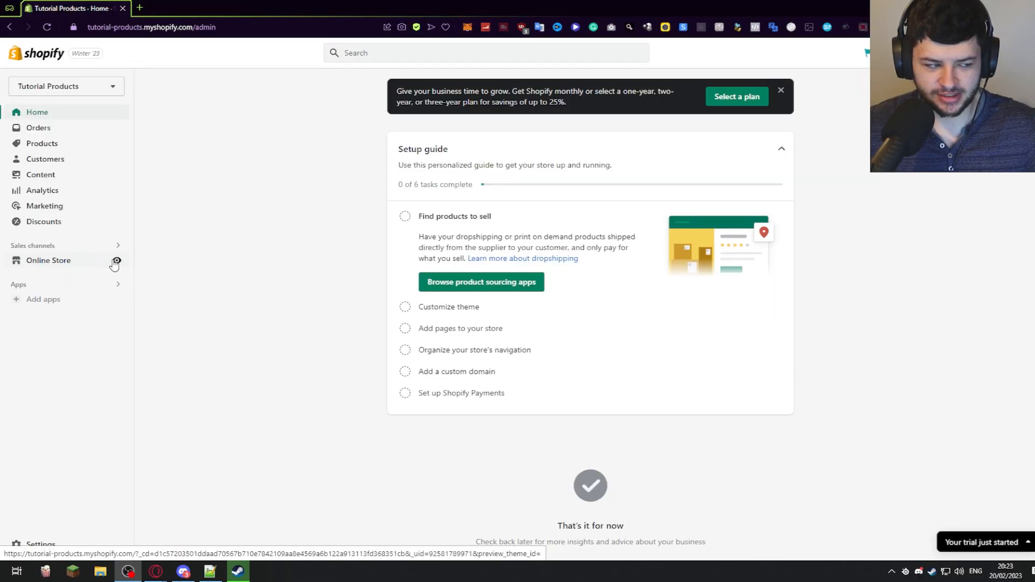
View the live storefront in a new tab and scroll down to its footer
{"action": "left_click", "coordinate": [115, 260]}
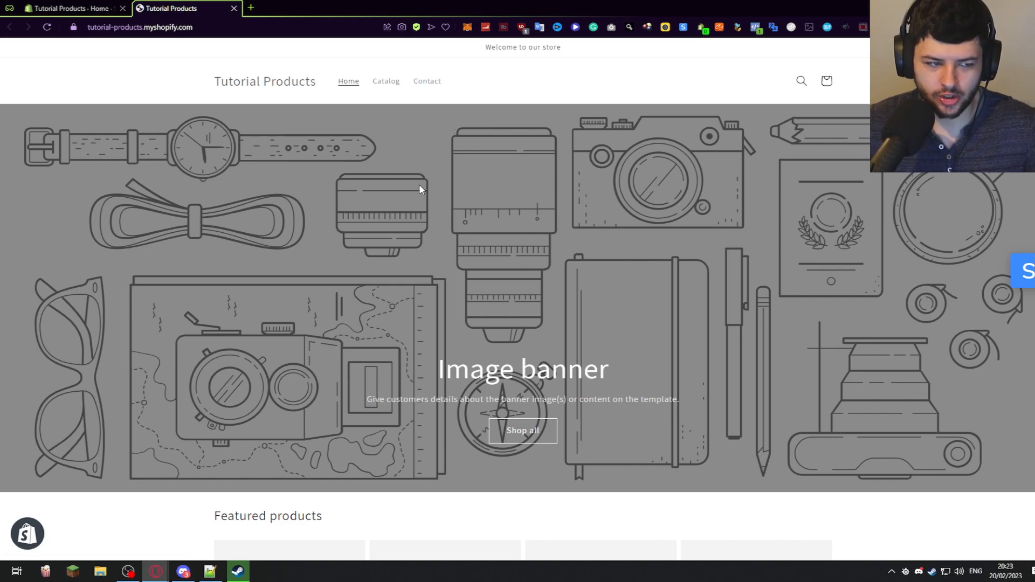
{"action": "mouse_move", "coordinate": [382, 165]}
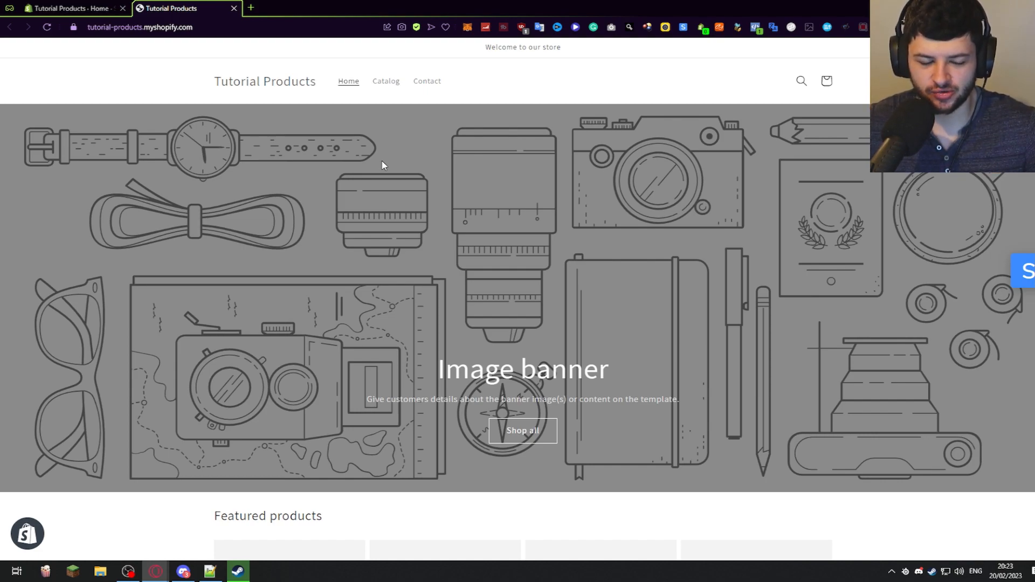
{"action": "scroll", "scroll_direction": "down", "scroll_amount": 3}
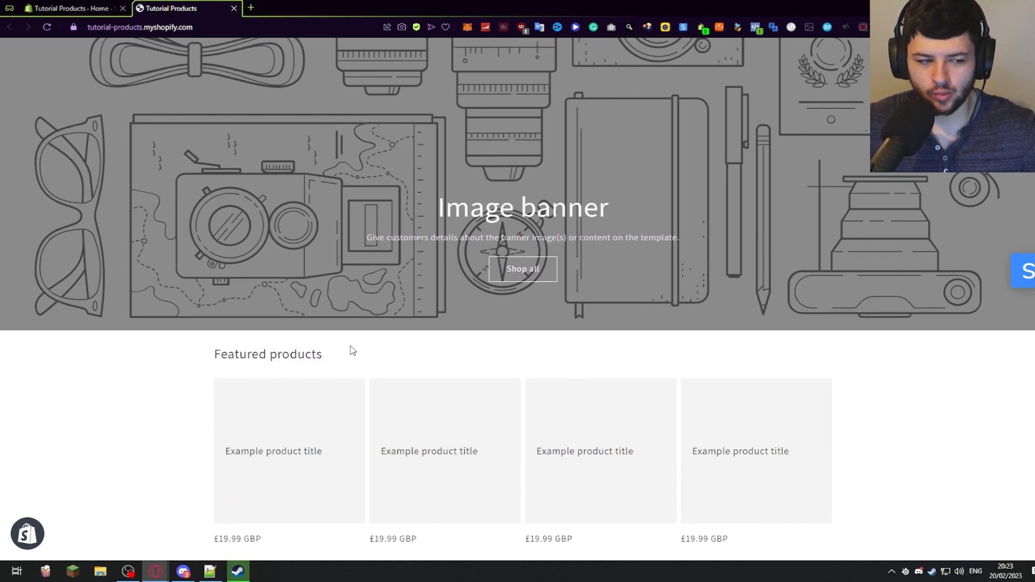
{"action": "scroll", "scroll_direction": "down", "scroll_amount": 3}
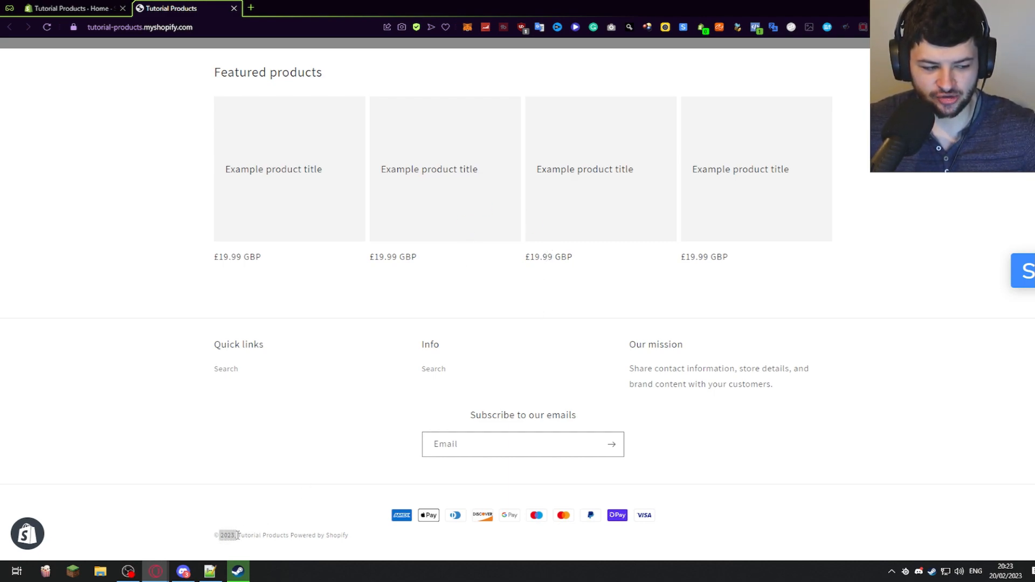
{"action": "mouse_move", "coordinate": [264, 536]}
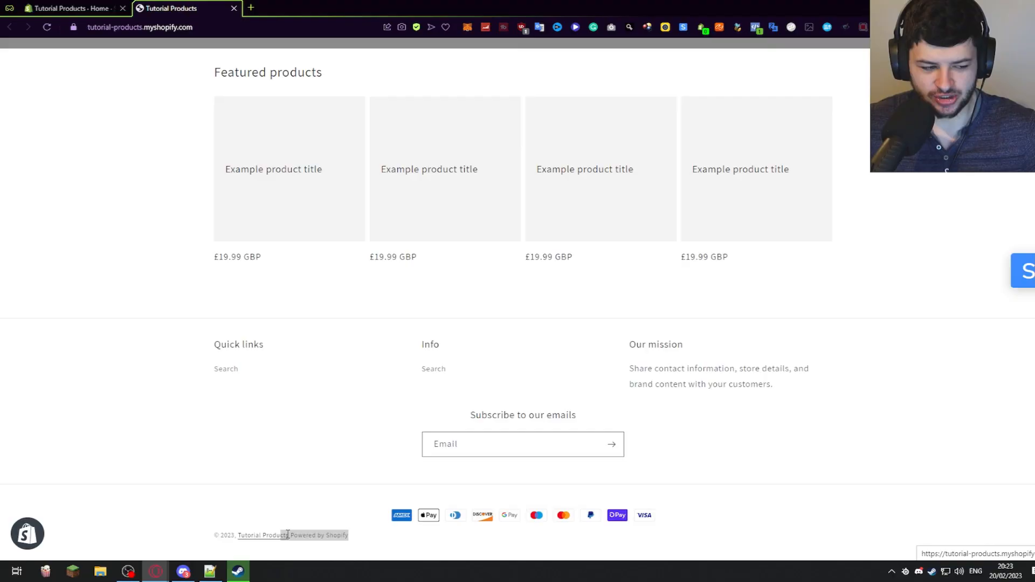
Follow the 'Powered by Shopify' footer credit to shopify.com, then return to the storefront tab
{"action": "left_click", "coordinate": [324, 535]}
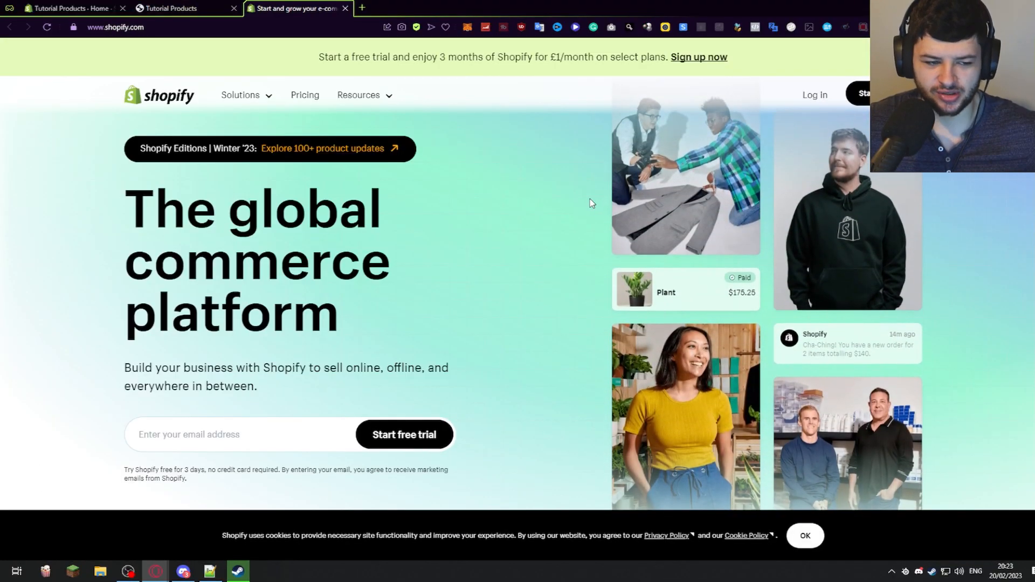
{"action": "scroll", "scroll_direction": "down", "scroll_amount": 3}
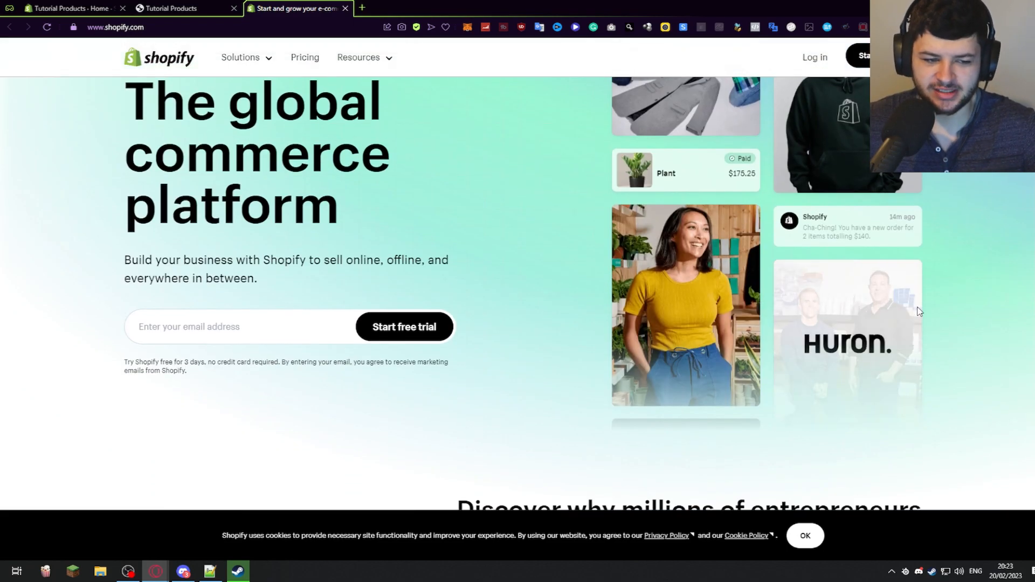
{"action": "left_click", "coordinate": [178, 8]}
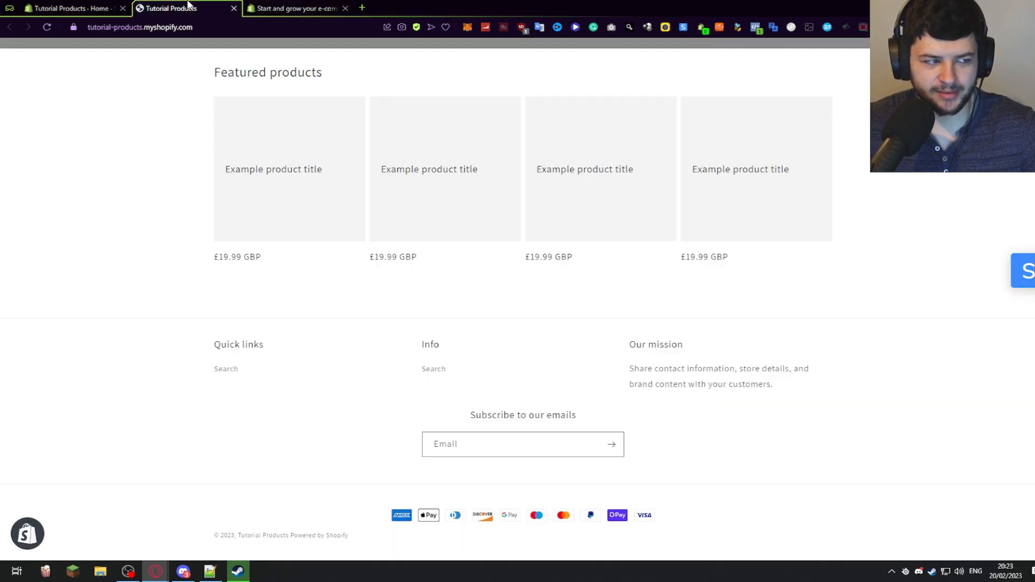
Close the shopify.com marketing tab and scroll the storefront page
{"action": "left_click", "coordinate": [346, 8]}
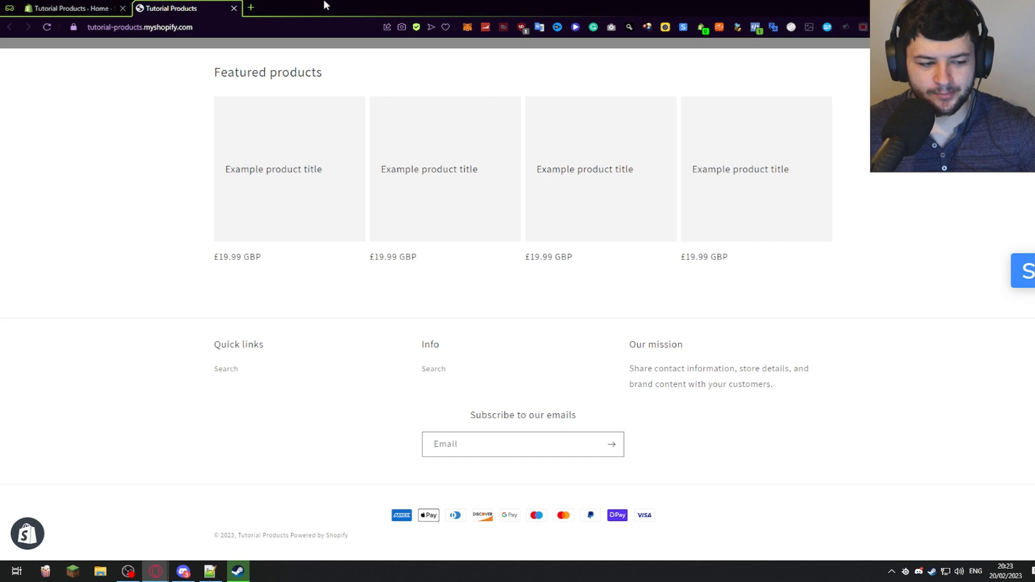
{"action": "scroll", "scroll_direction": "up", "scroll_amount": 3}
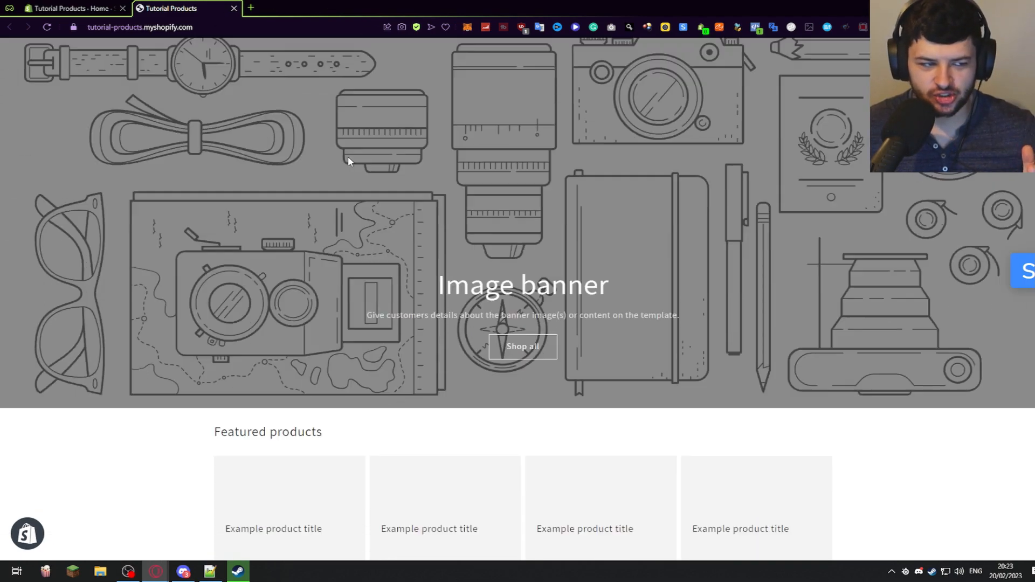
{"action": "scroll", "scroll_direction": "down", "scroll_amount": 3}
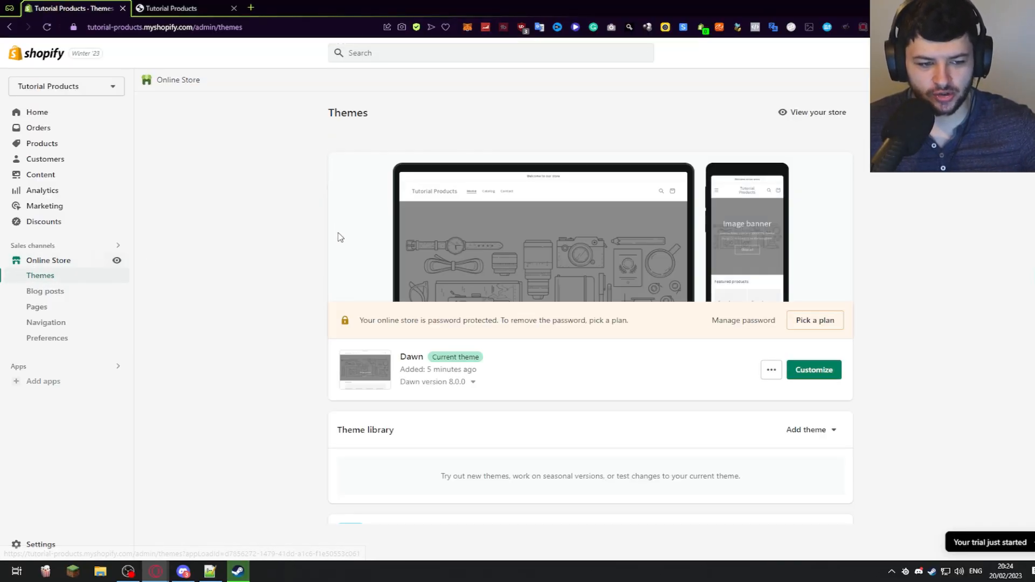
Open 'Edit default theme content' from the Dawn theme's ••• actions menu
{"action": "scroll", "scroll_direction": "down", "scroll_amount": 3}
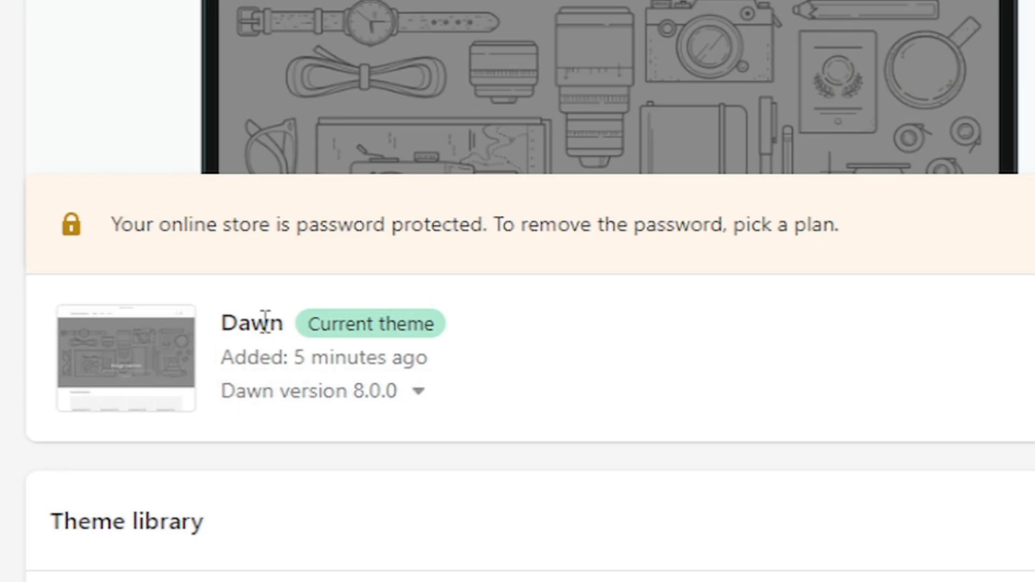
{"action": "left_click", "coordinate": [955, 503]}
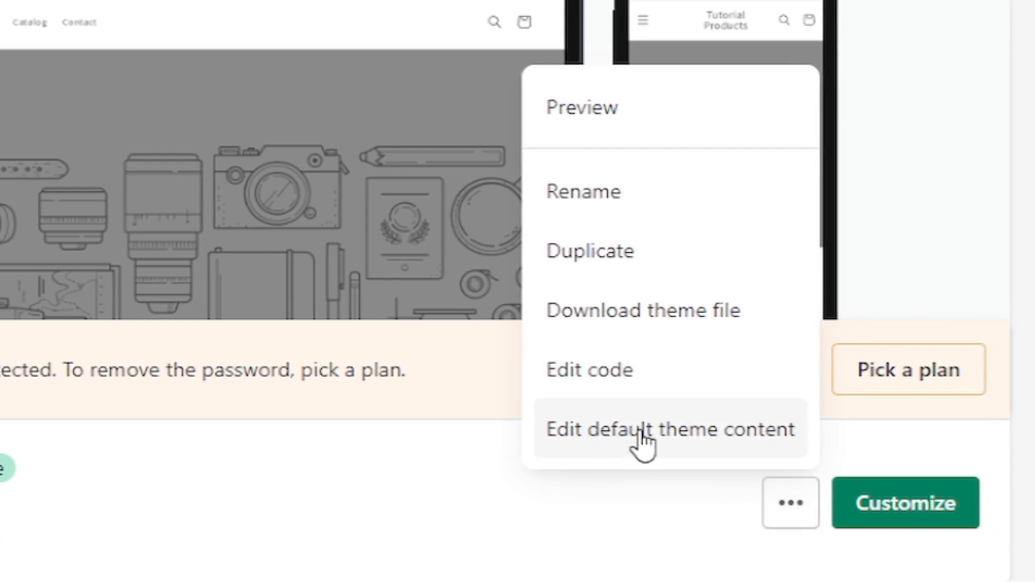
{"action": "left_click", "coordinate": [669, 429]}
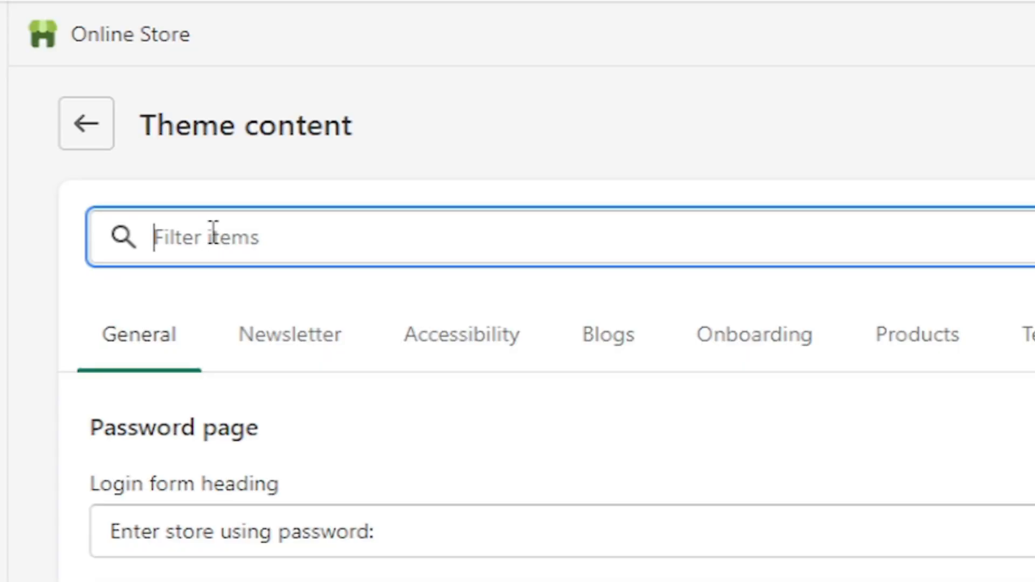
Filter for 'Powered', blank the 'Powered by shopify' link text, and save
{"action": "type", "text": "Powered"}
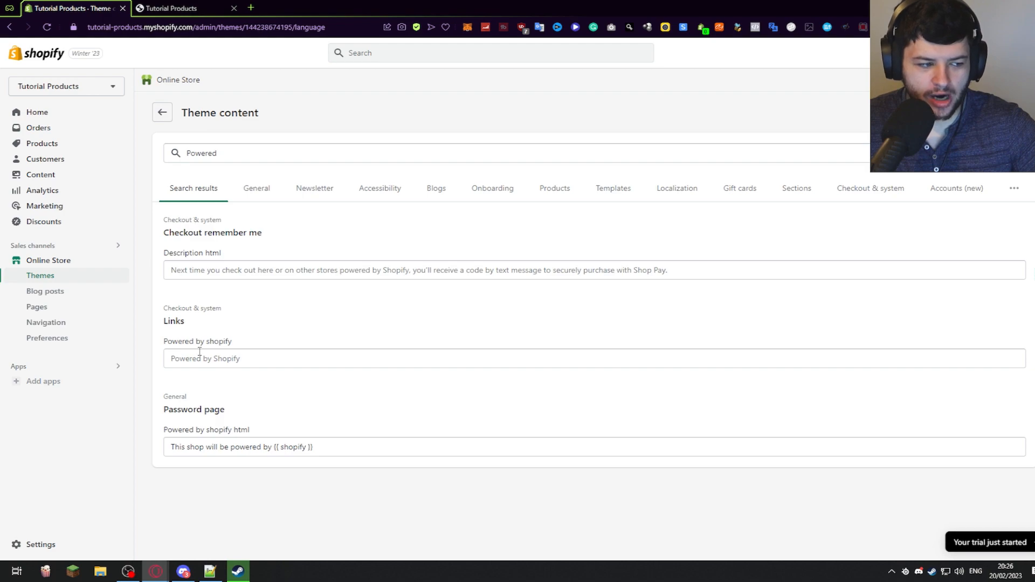
{"action": "mouse_move", "coordinate": [255, 348]}
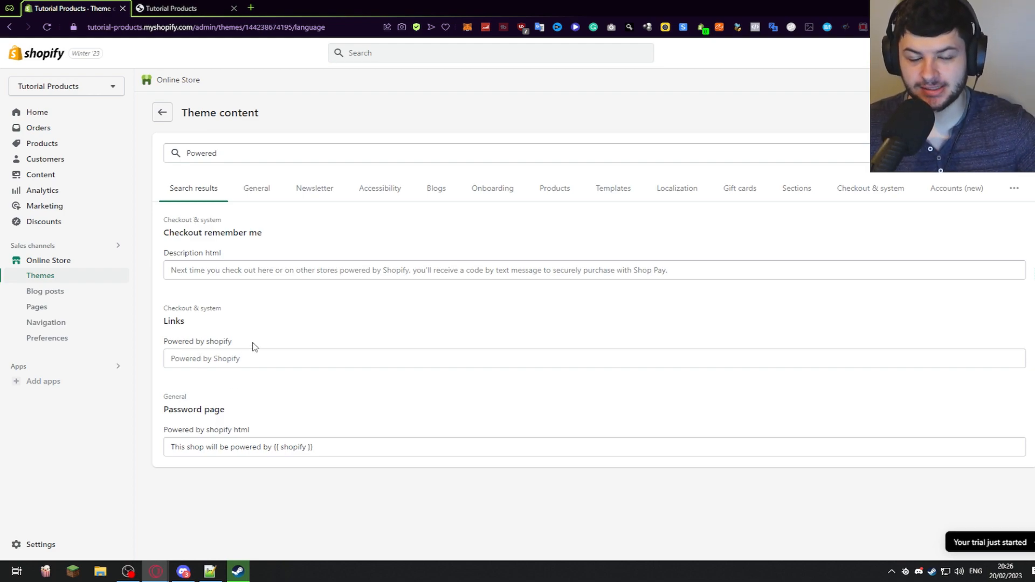
{"action": "mouse_move", "coordinate": [206, 426]}
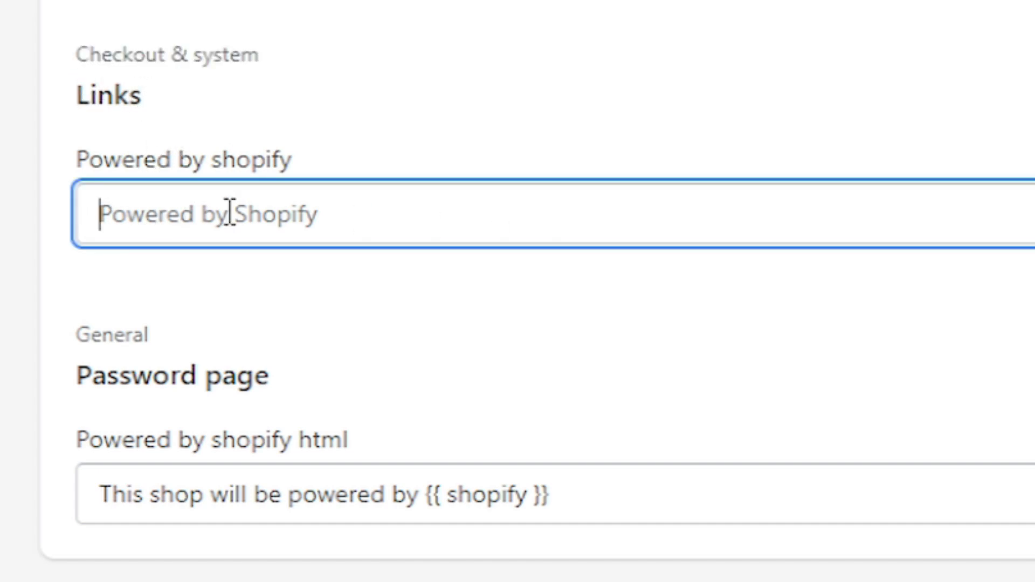
{"action": "mouse_move", "coordinate": [185, 231]}
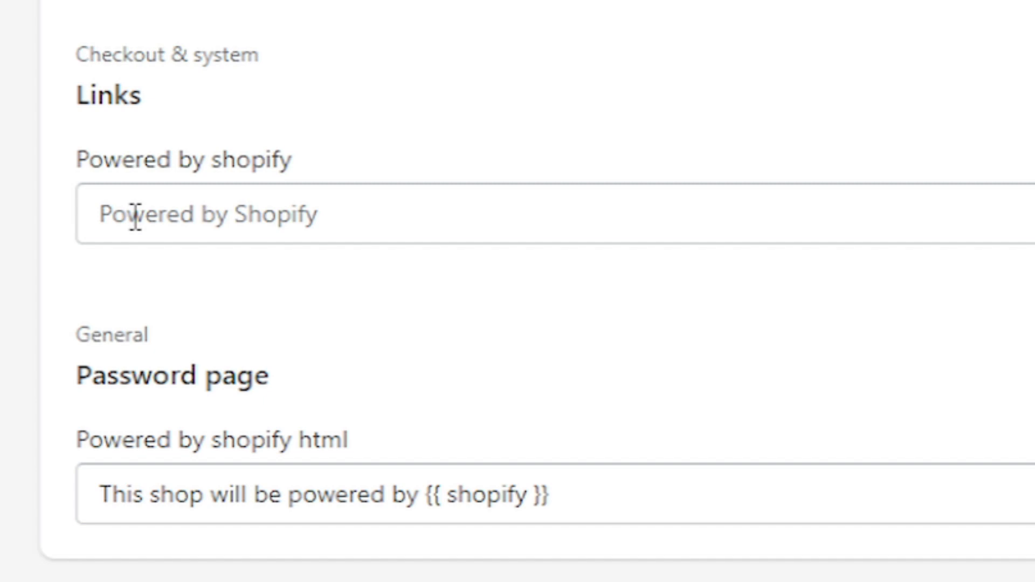
{"action": "left_click", "coordinate": [258, 215]}
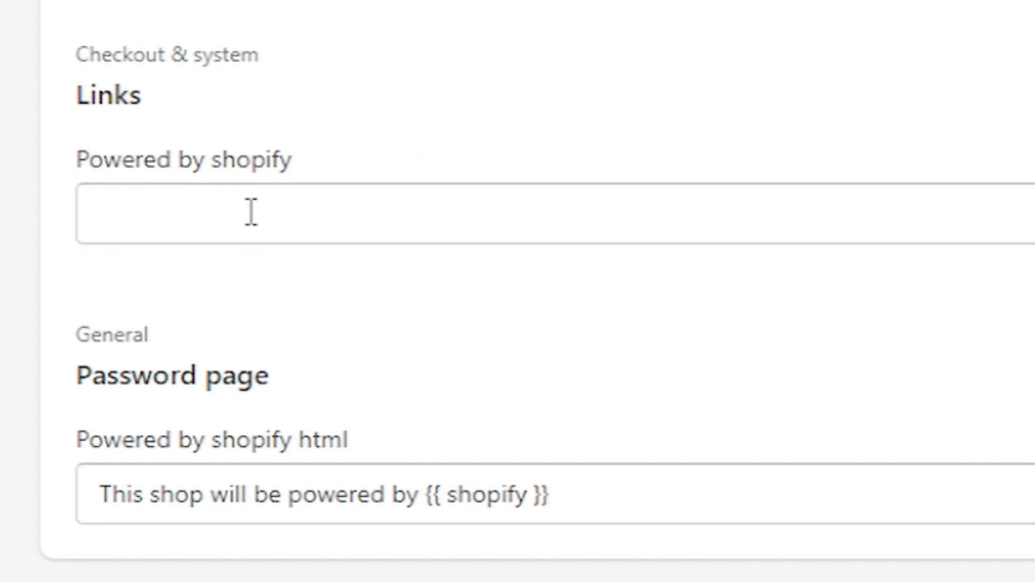
{"action": "mouse_move", "coordinate": [460, 203]}
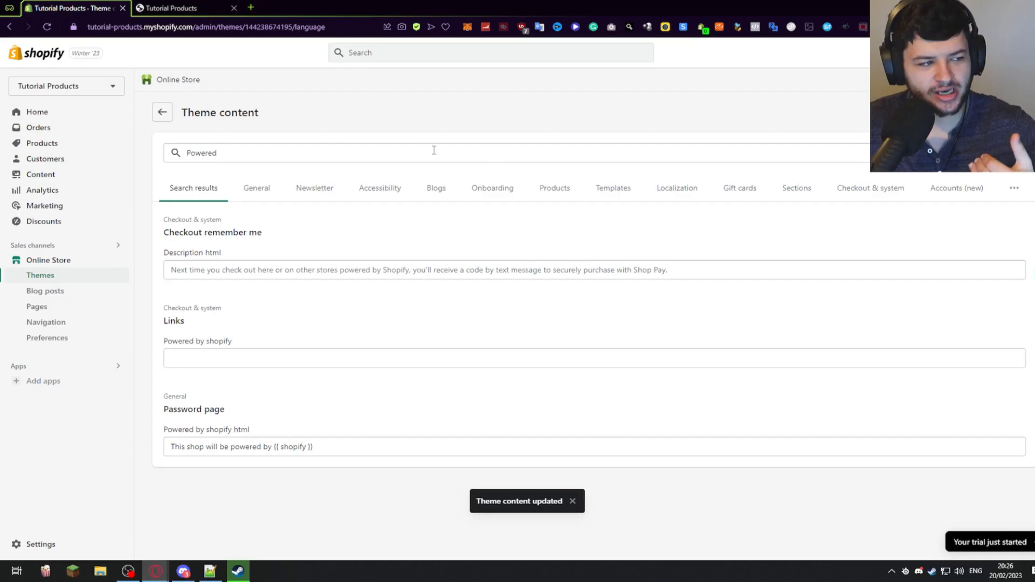
{"action": "left_click", "coordinate": [170, 8]}
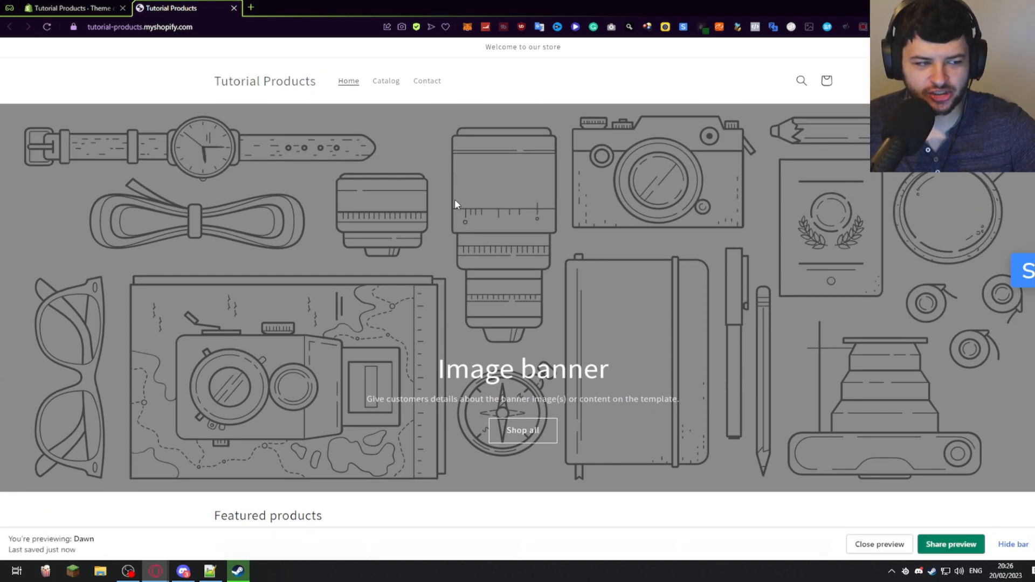
Confirm the footer shows only '© 2023, Tutorial Products', then scroll back up
{"action": "scroll", "scroll_direction": "down", "scroll_amount": 3}
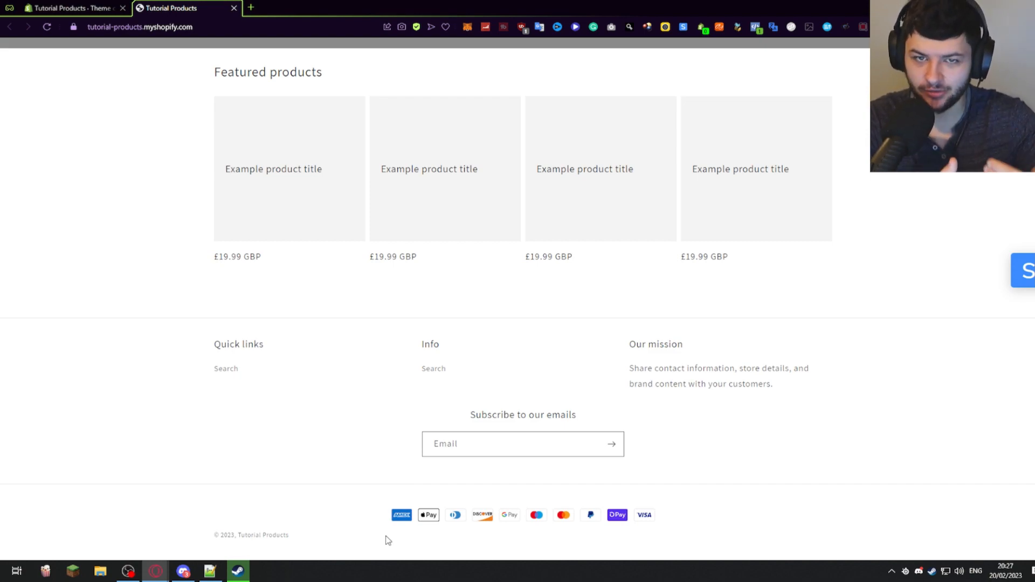
{"action": "mouse_move", "coordinate": [394, 535]}
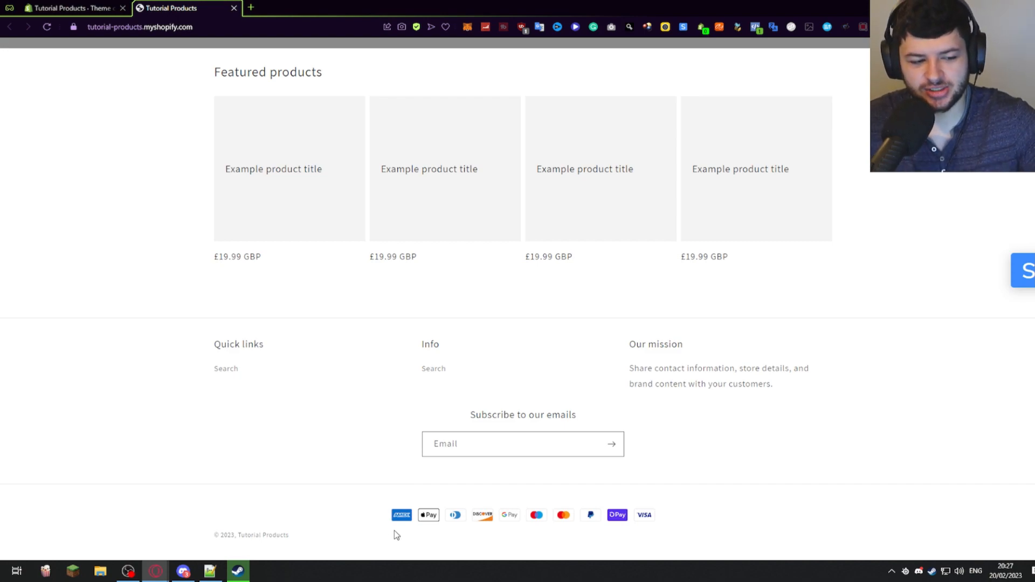
{"action": "mouse_move", "coordinate": [463, 432]}
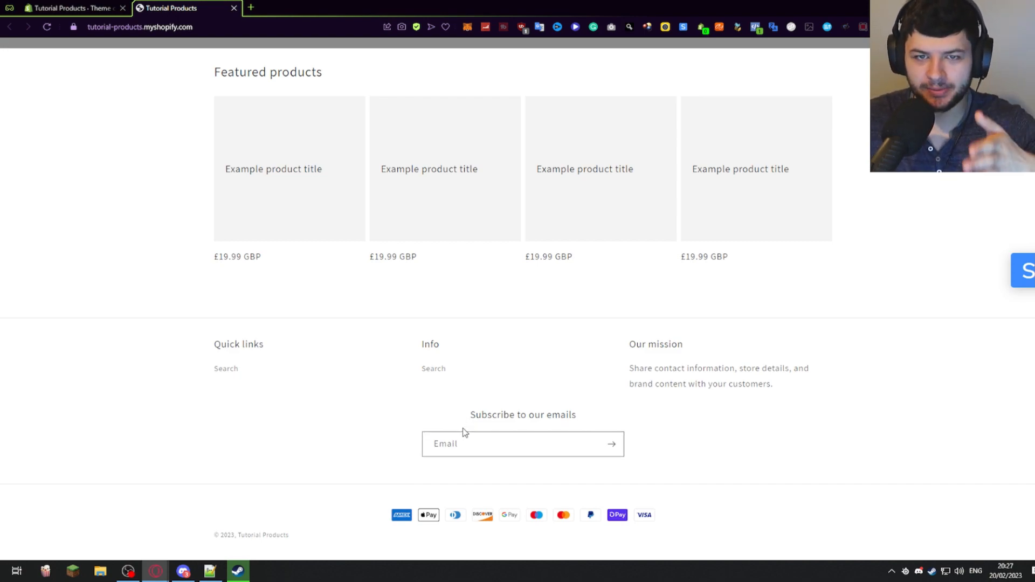
{"action": "left_click", "coordinate": [522, 444]}
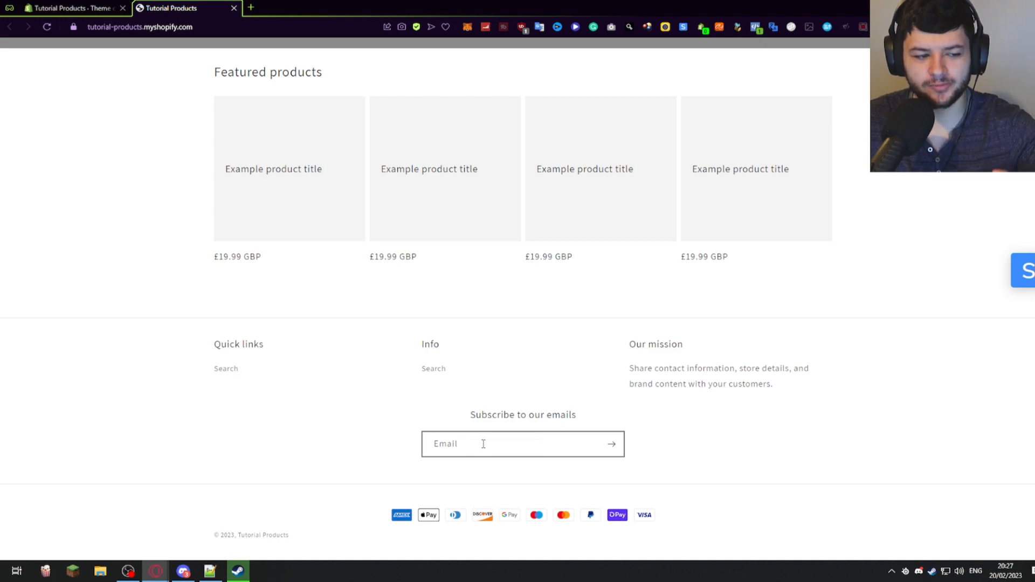
{"action": "left_click", "coordinate": [610, 444]}
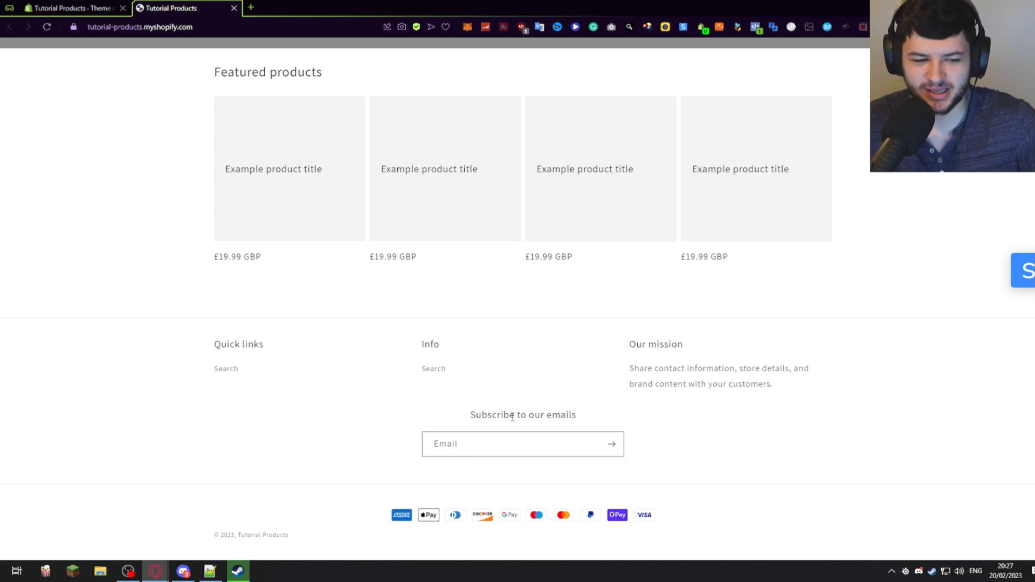
{"action": "scroll", "scroll_direction": "up", "scroll_amount": 3}
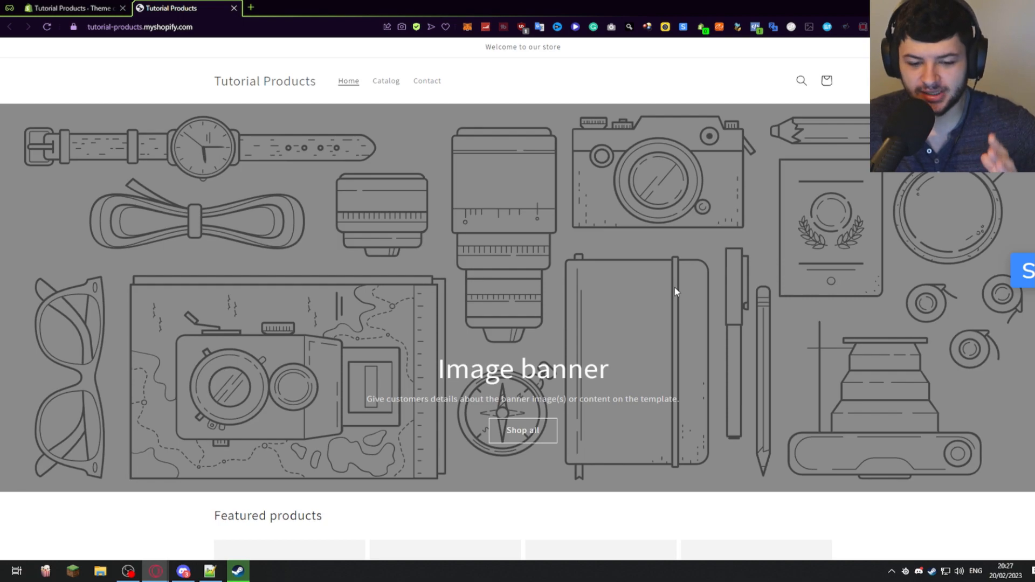
{"action": "mouse_move", "coordinate": [760, 277]}
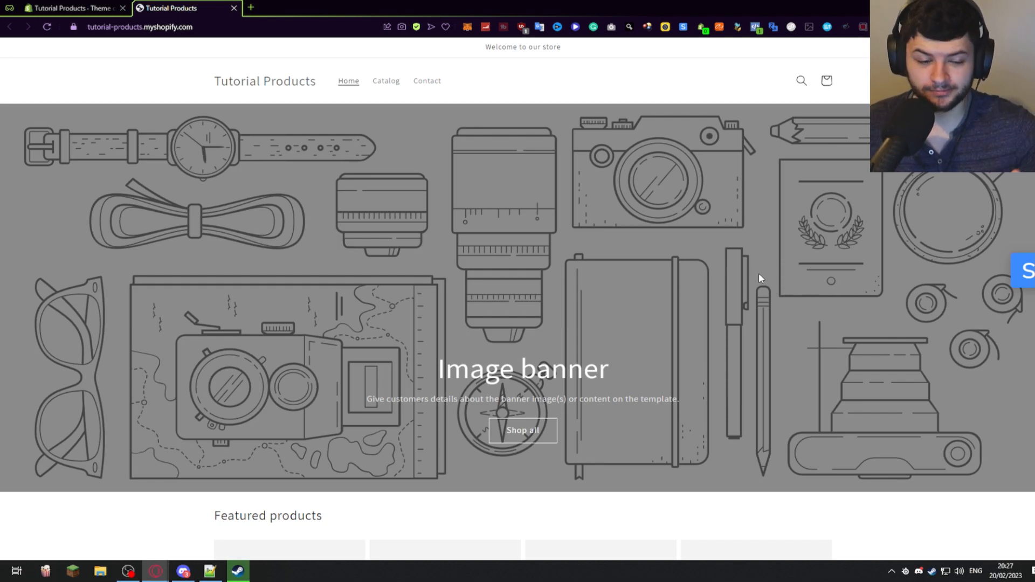